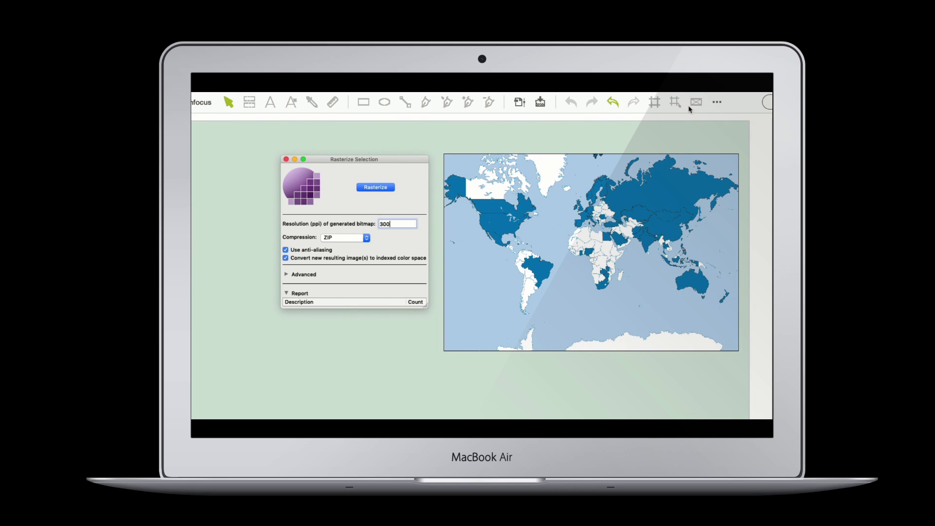
Toggle wireframe view on and off to check the rasterized 300 ppi map as outlines
left_click(375, 187)
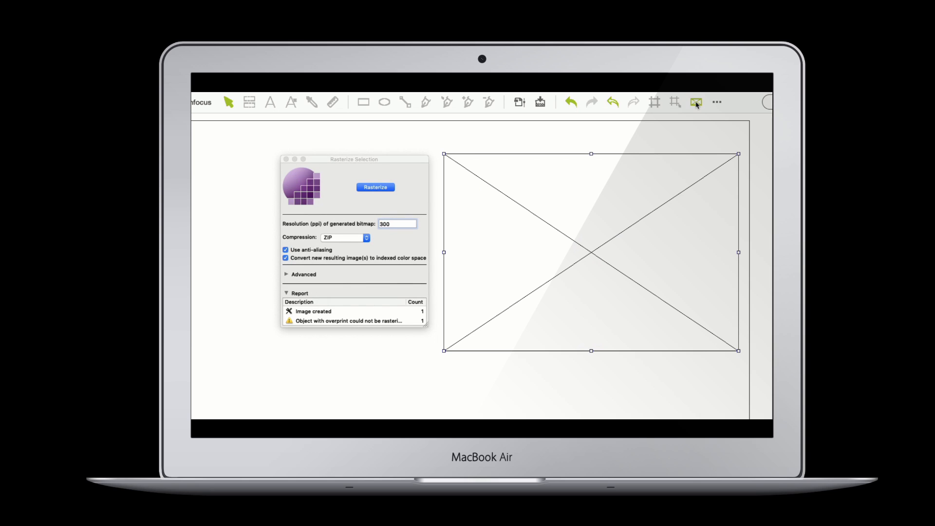
left_click(374, 187)
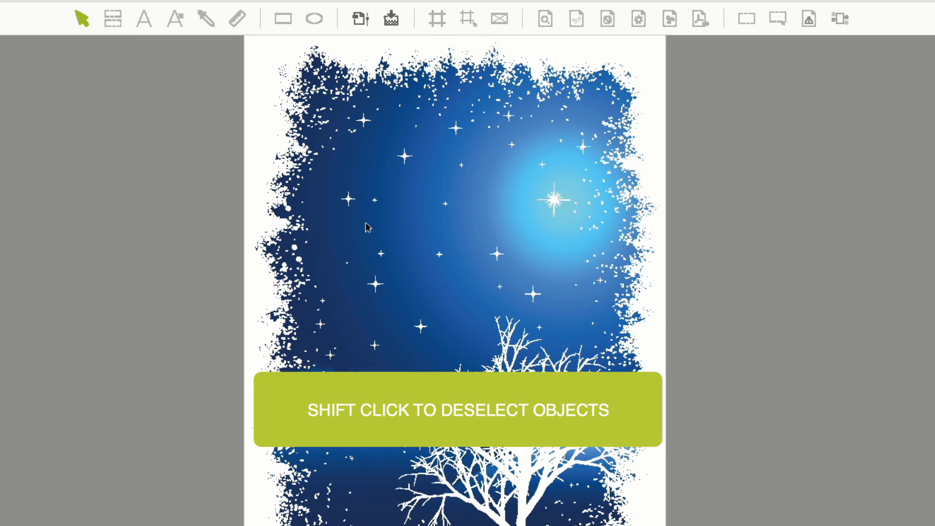
left_click(367, 229)
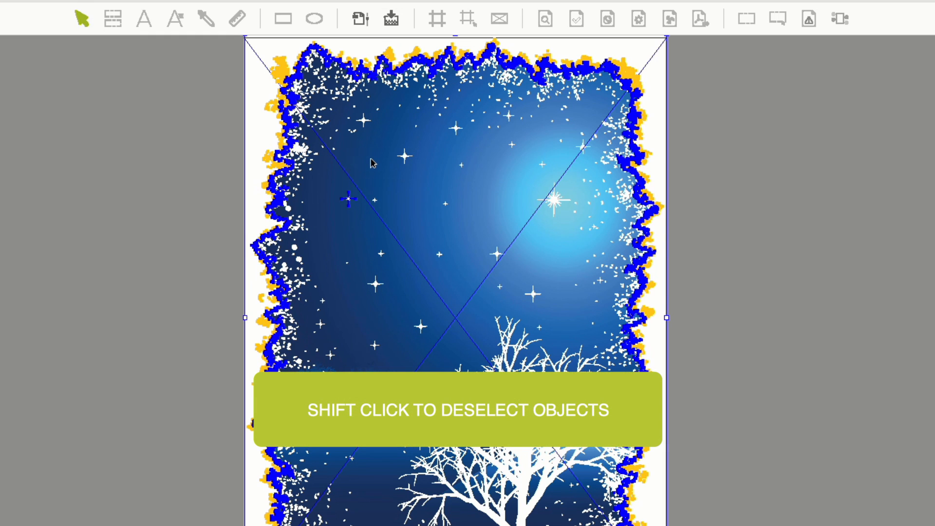
left_click(373, 163)
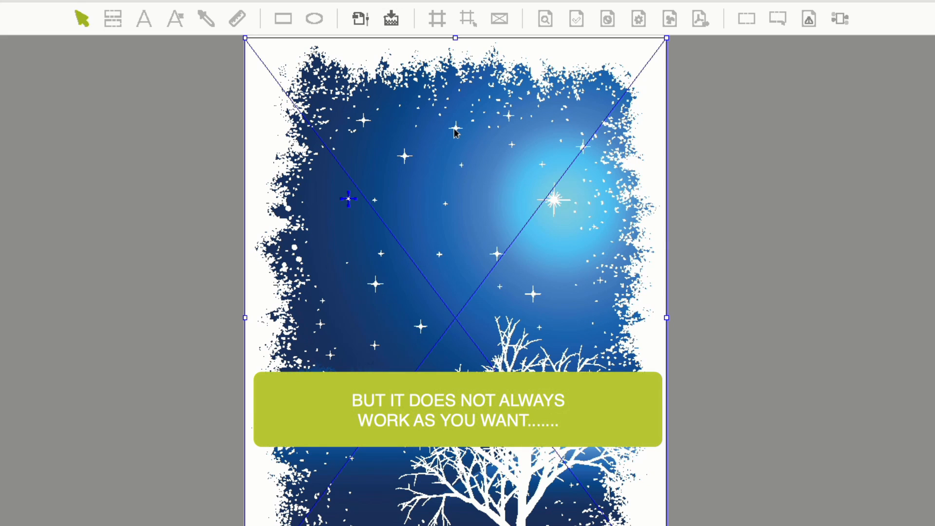
left_click(455, 127)
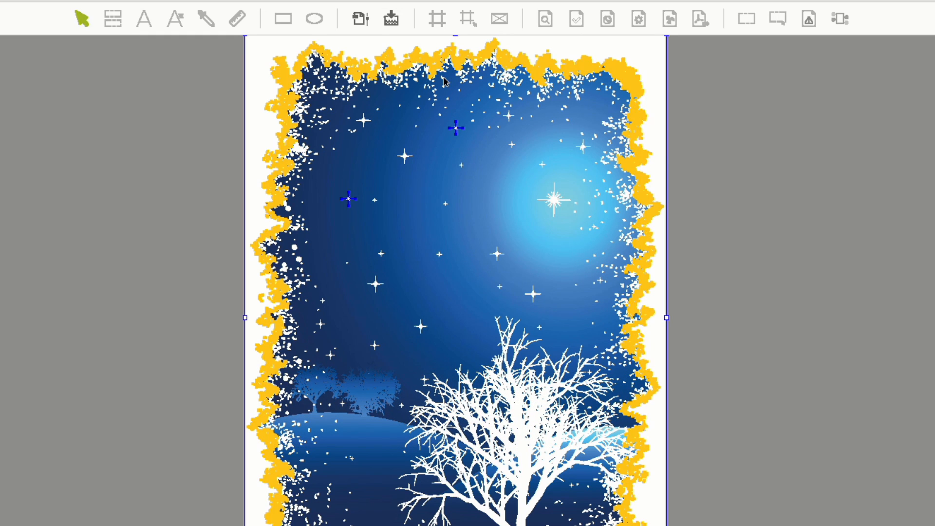
mouse_move(617, 73)
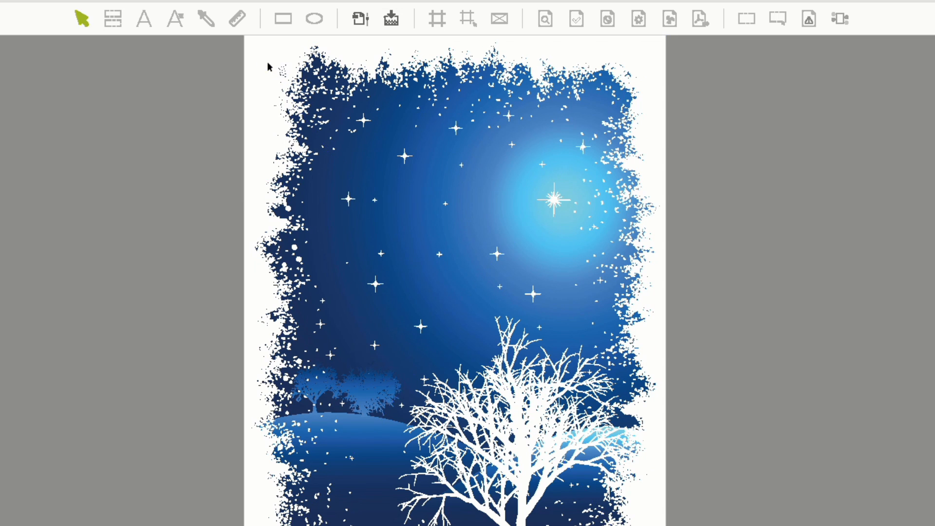
left_click(553, 209)
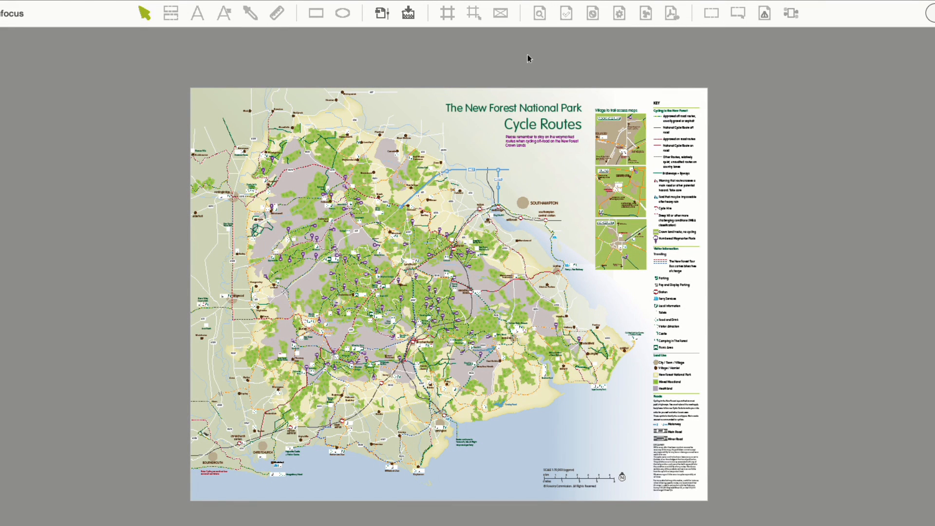
View the map as outlines, then select a tree symbol just below Bramshaw
left_click(499, 12)
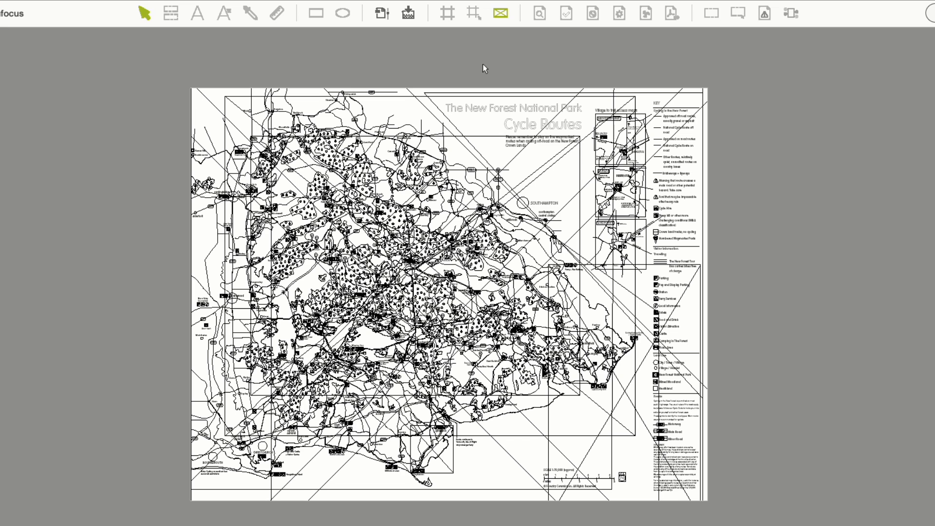
mouse_move(499, 20)
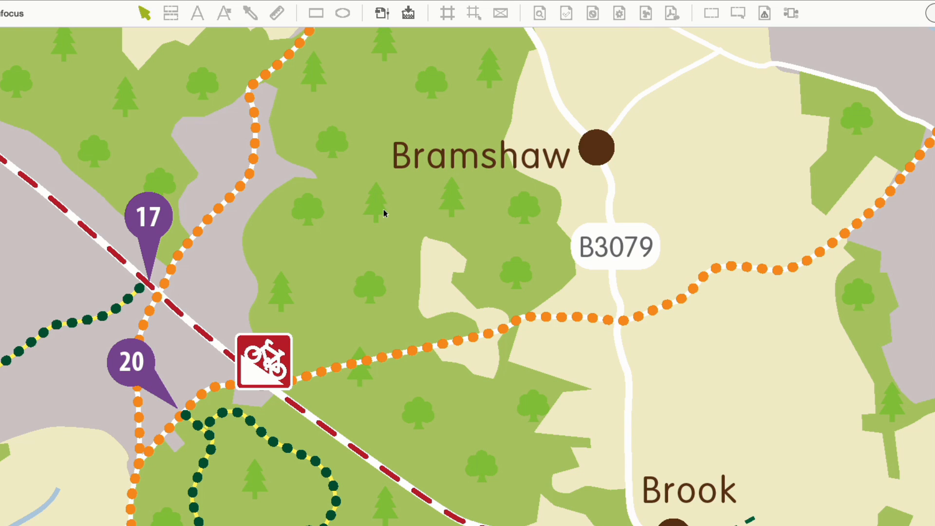
left_click(376, 203)
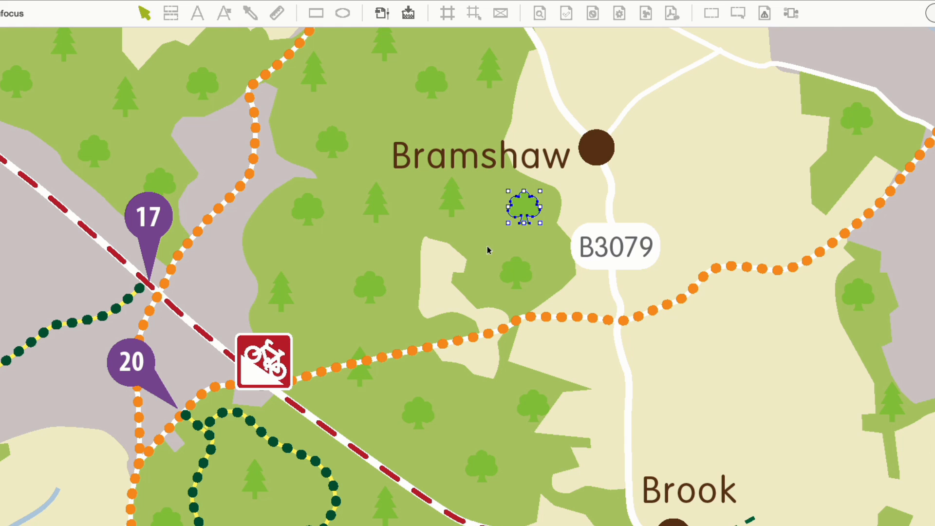
mouse_move(485, 249)
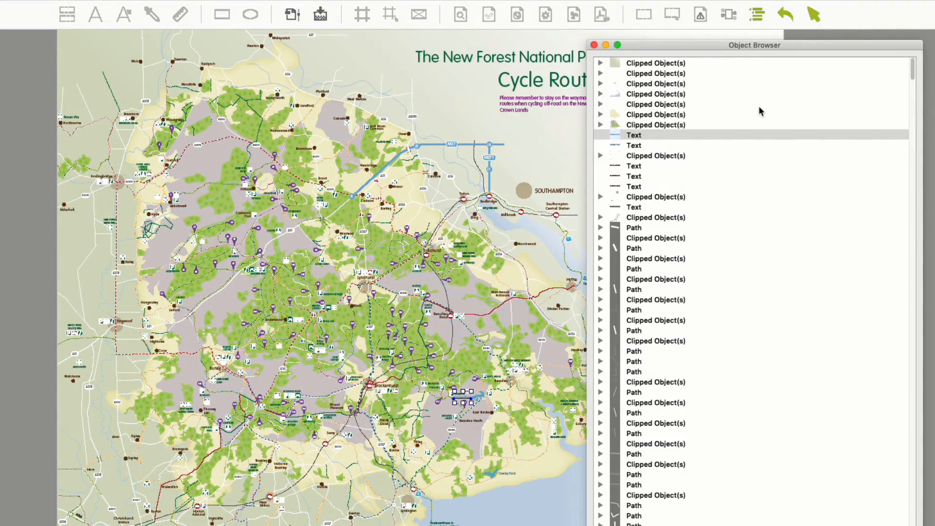
Expand the clipped groups in the Object Browser into clipping paths, shadings and paths
scroll("down", 3)
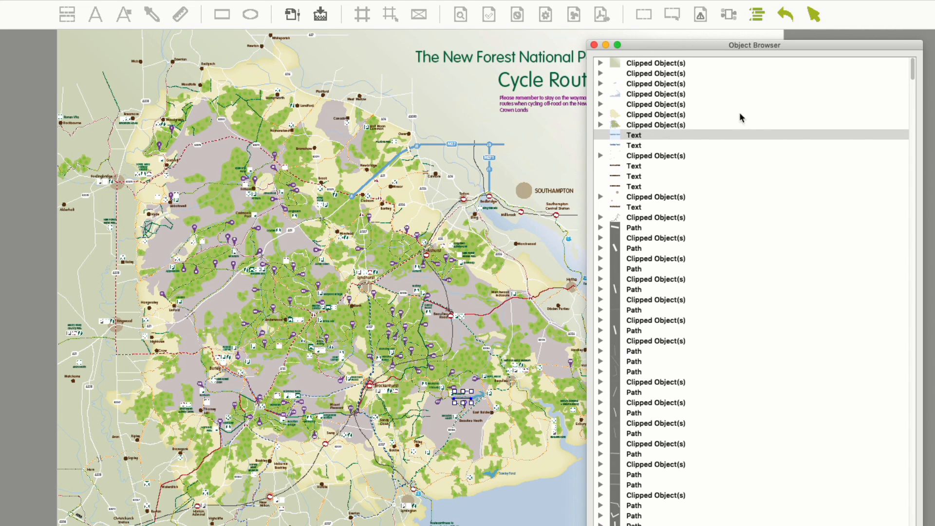
left_click(656, 63)
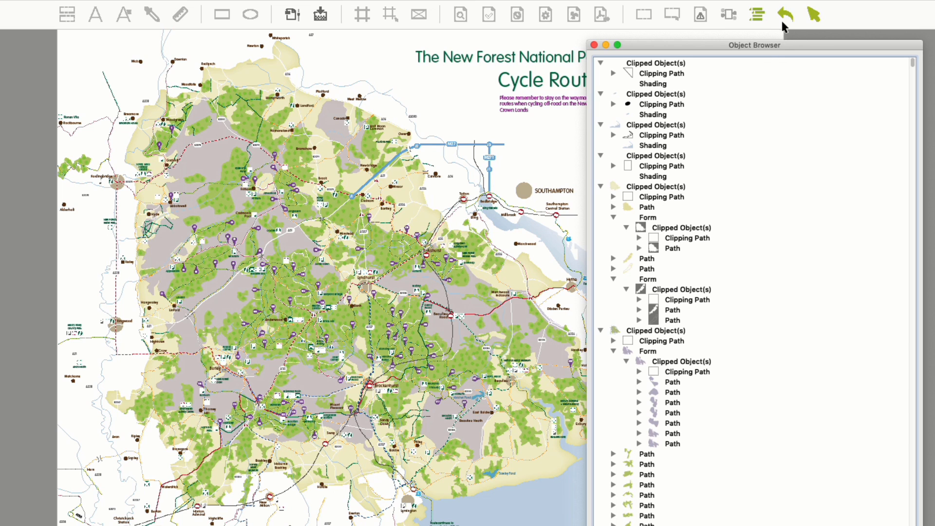
left_click(655, 63)
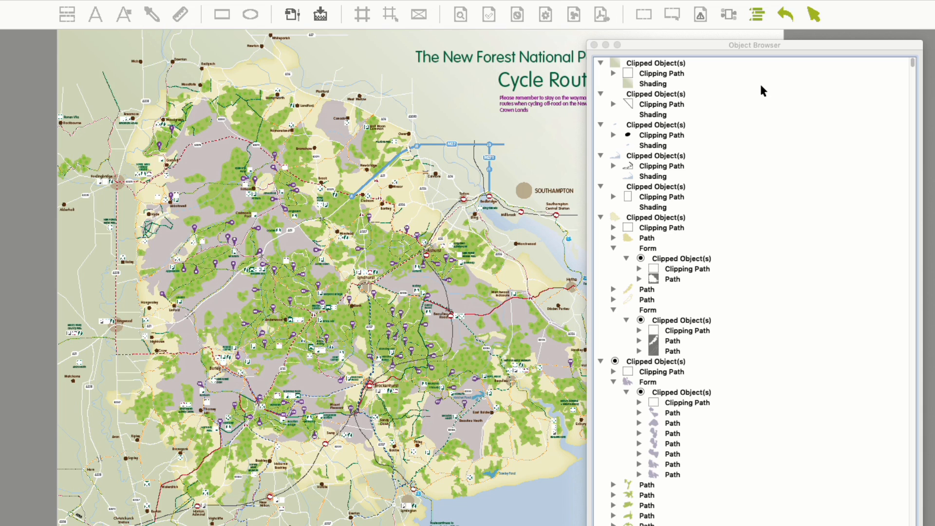
Collapse all Object Browser entries and choose a larger thumbnail size
right_click(656, 63)
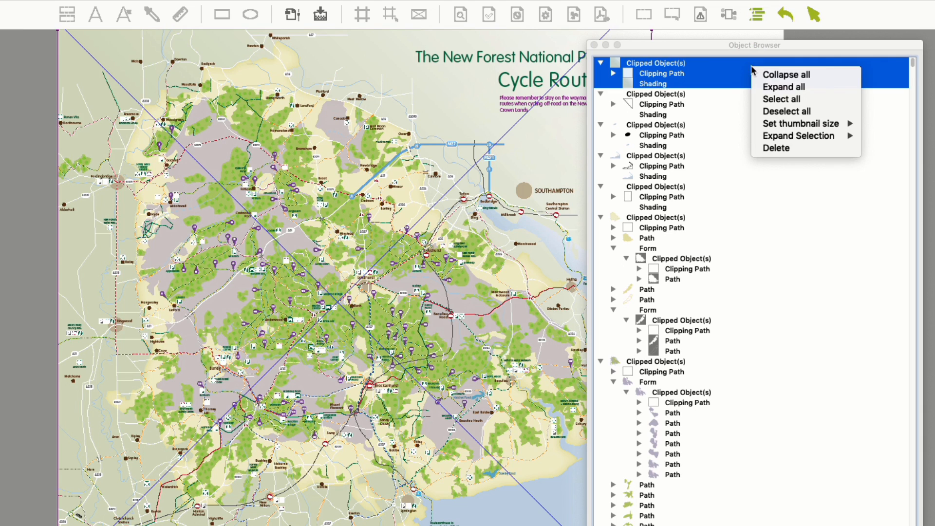
mouse_move(793, 87)
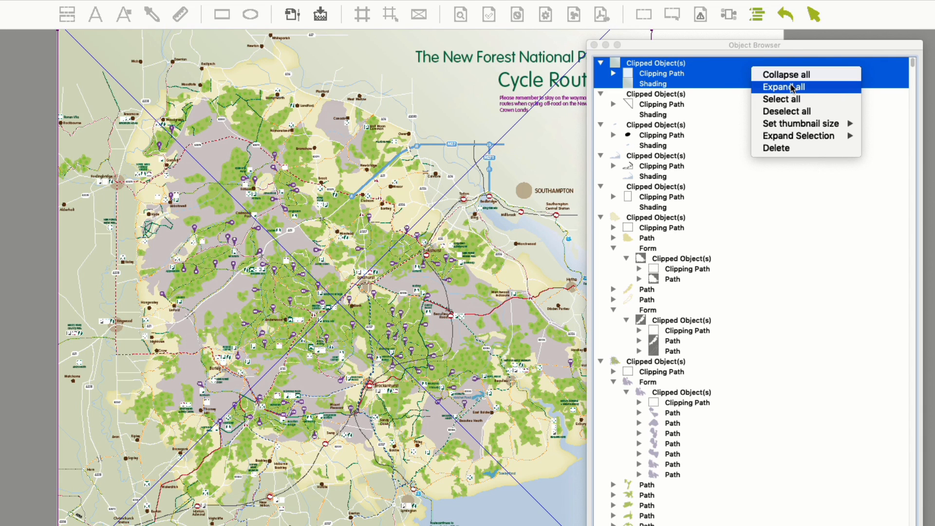
left_click(786, 74)
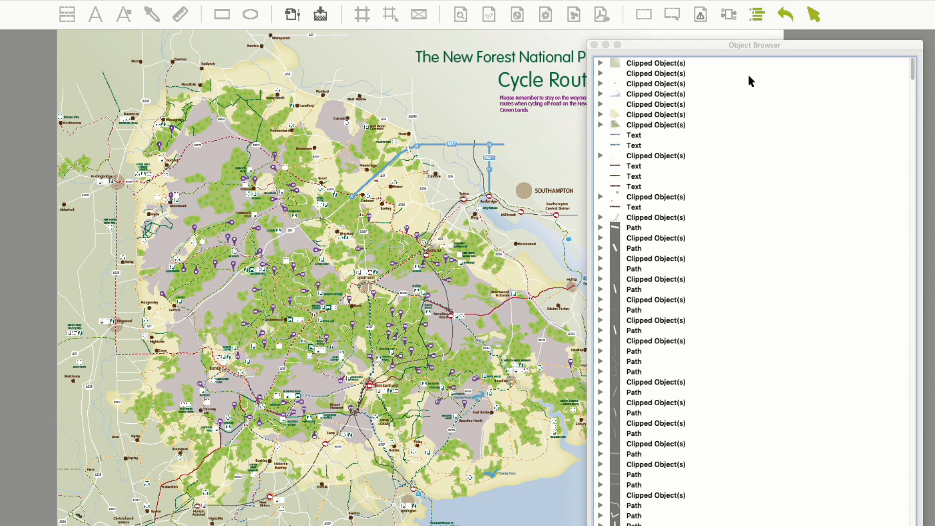
right_click(655, 73)
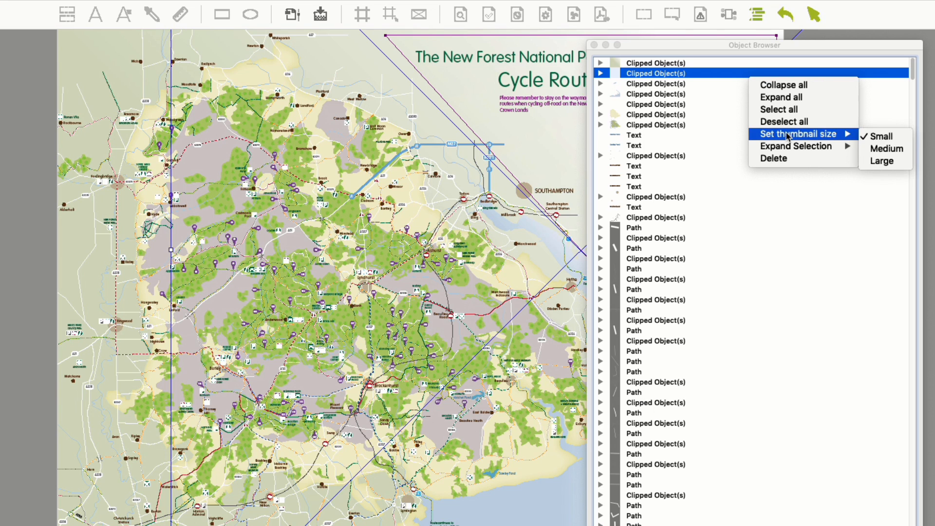
left_click(881, 161)
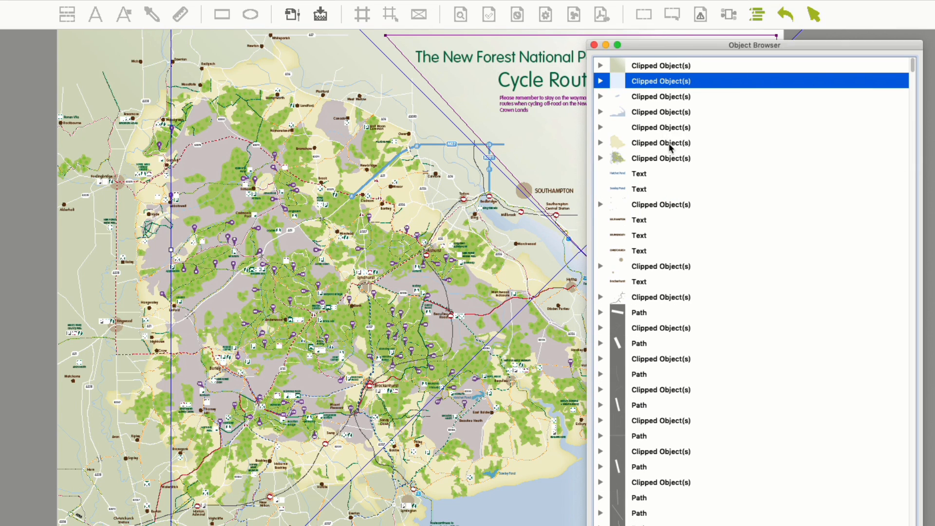
Select the park boundary object, then all seven circular town-marker paths together
left_click(661, 143)
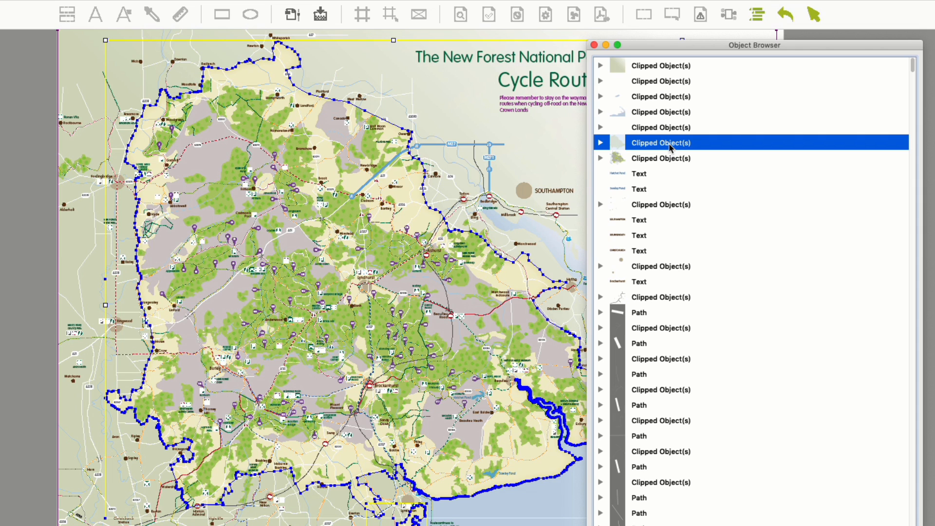
mouse_move(526, 195)
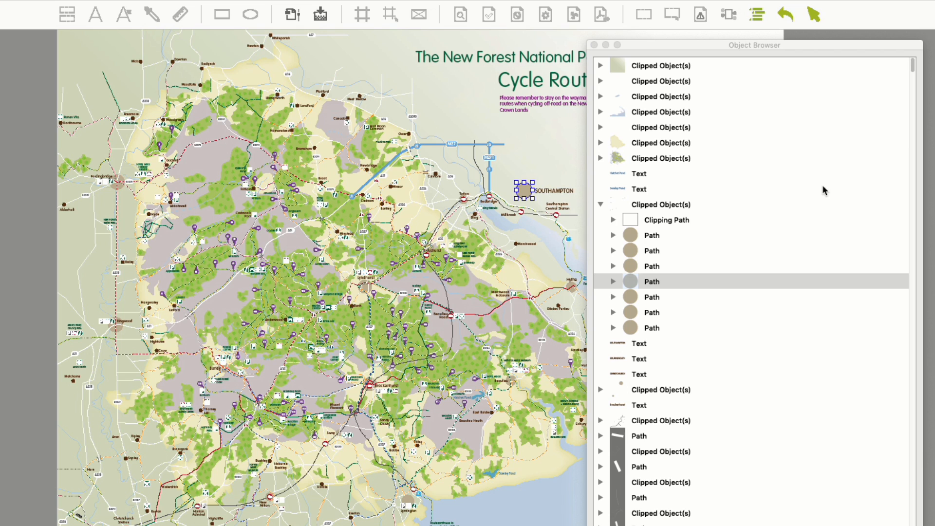
left_click(651, 235)
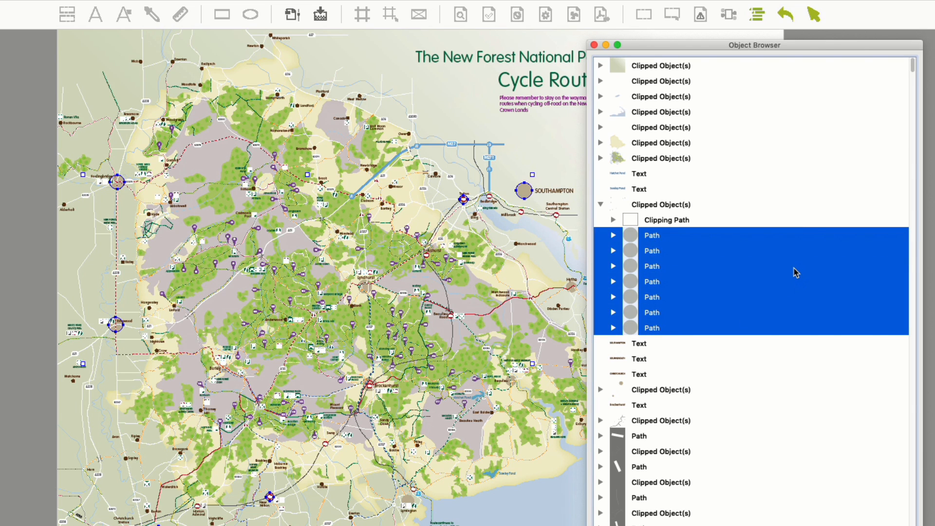
mouse_move(790, 272)
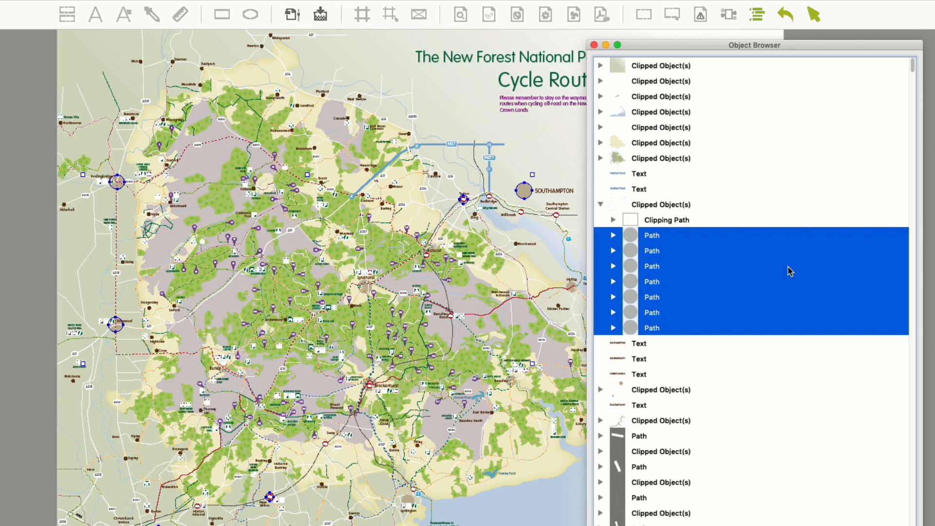
mouse_move(777, 276)
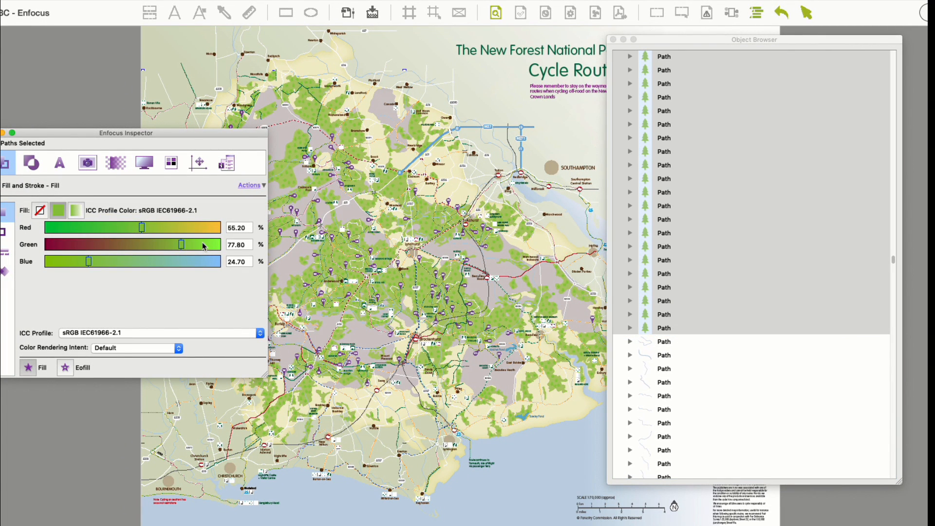
Drag the Green fill slider up to 92.16% to brighten the tree symbols
left_click_drag(192, 244, 205, 244)
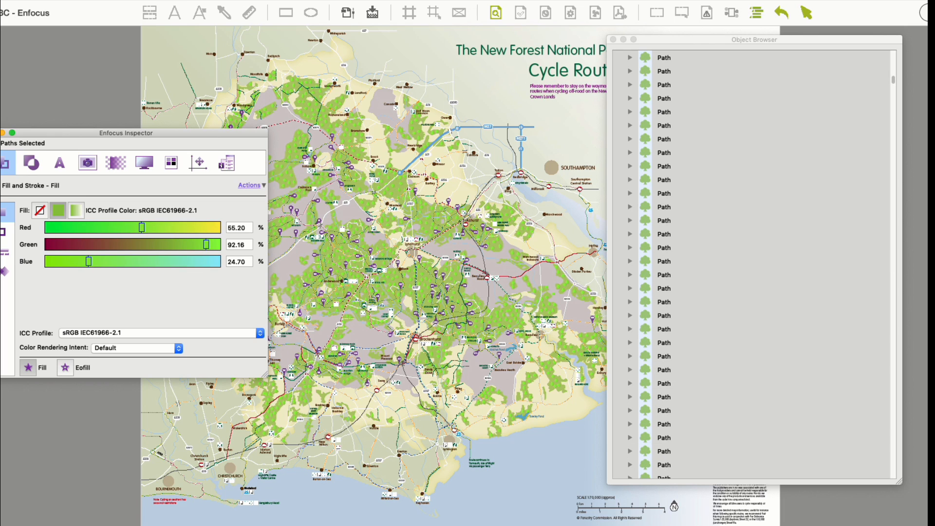